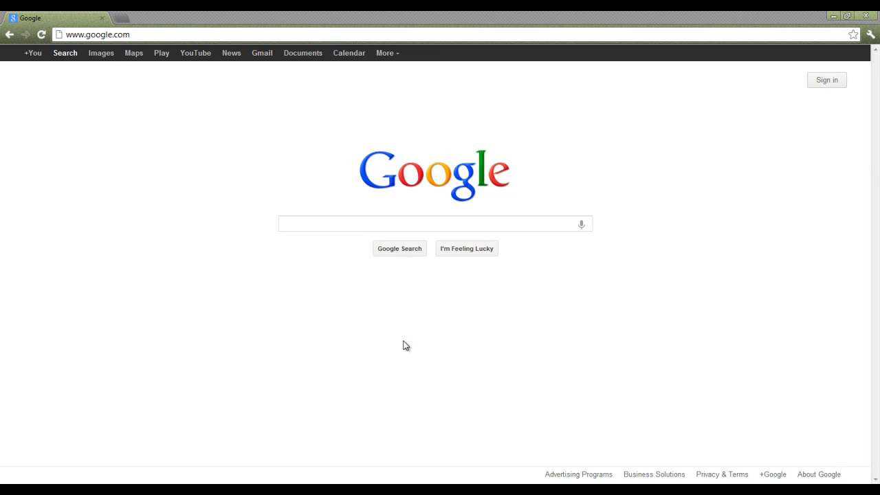
{"action": "mouse_move", "coordinate": [288, 287]}
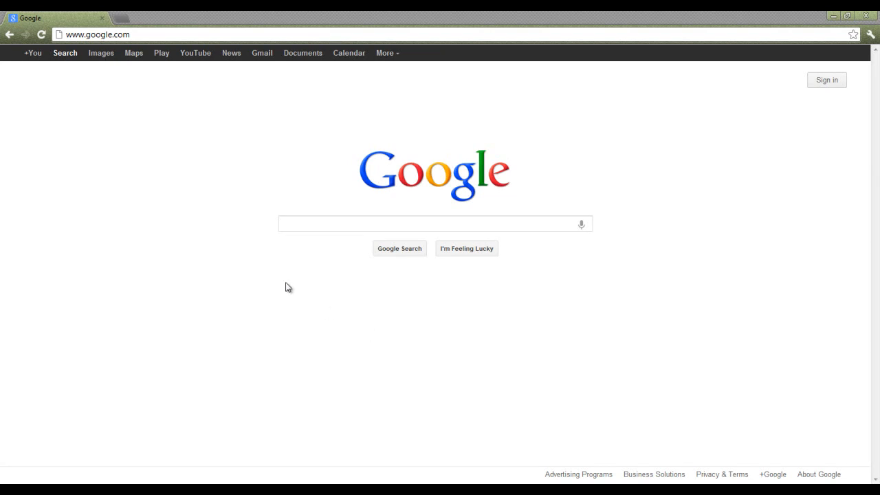
Navigate to the KPIT GNU Tools site and reach its new-user registration page
{"action": "left_click", "coordinate": [96, 34]}
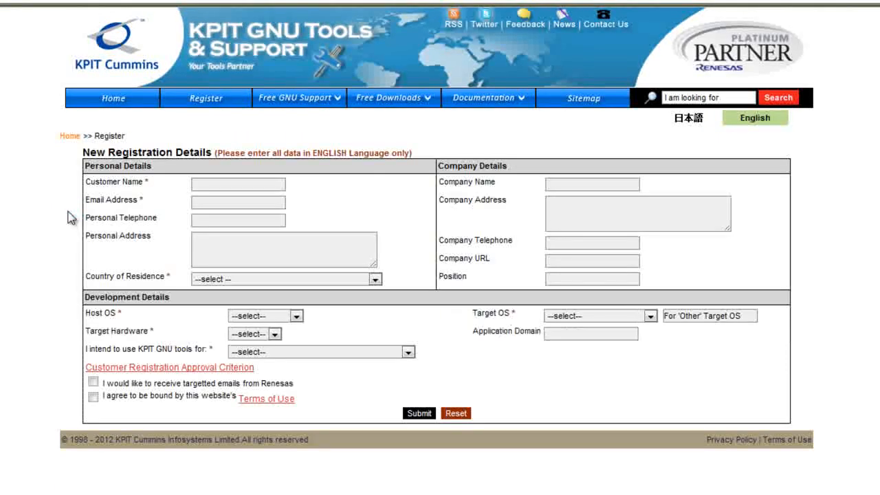
{"action": "mouse_move", "coordinate": [171, 197]}
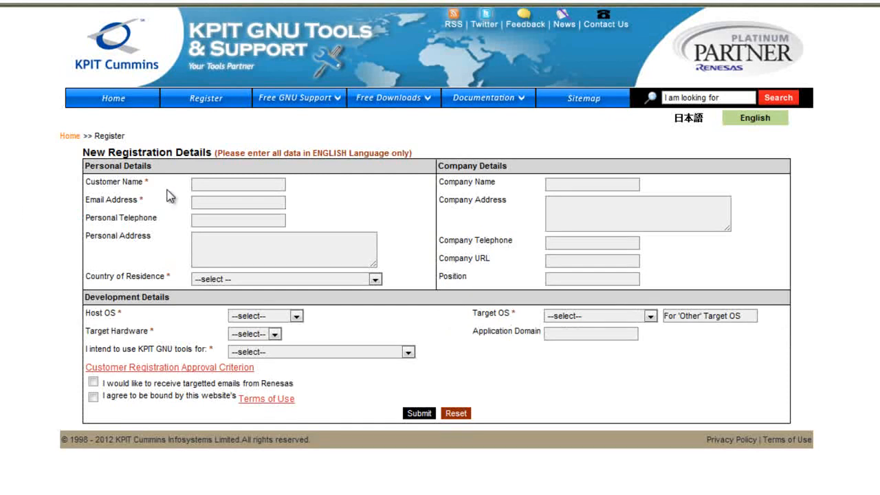
{"action": "left_click", "coordinate": [238, 185]}
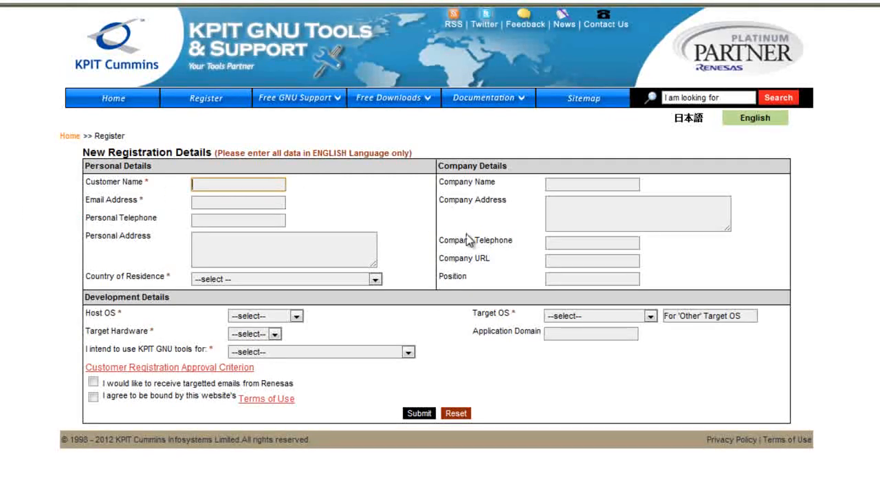
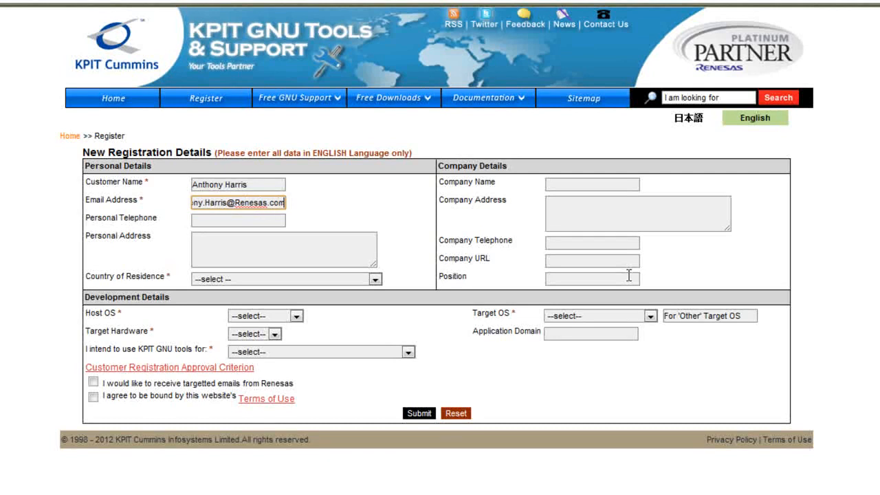
{"action": "mouse_move", "coordinate": [435, 219]}
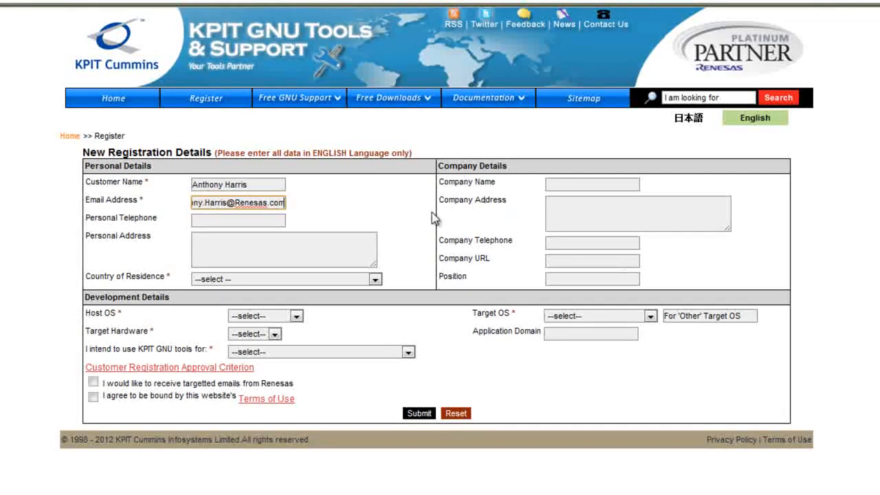
Set the country of residence to United States
{"action": "left_click", "coordinate": [374, 277]}
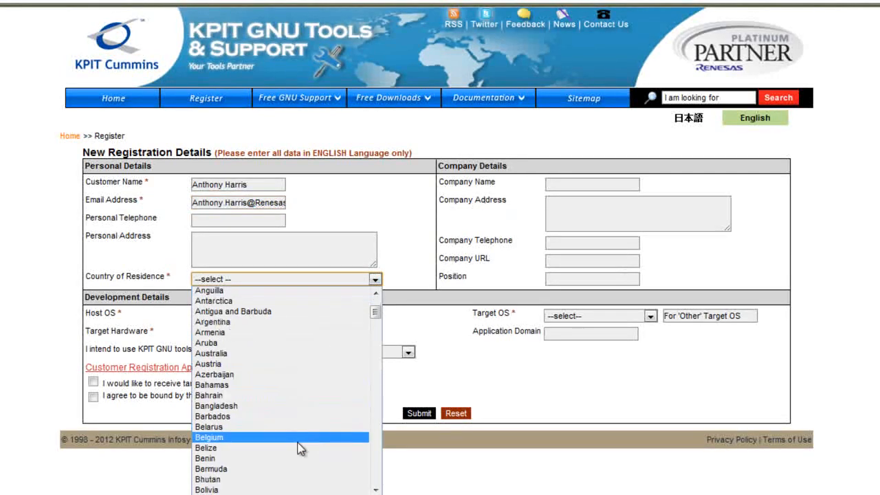
{"action": "scroll", "scroll_direction": "down", "scroll_amount": 3}
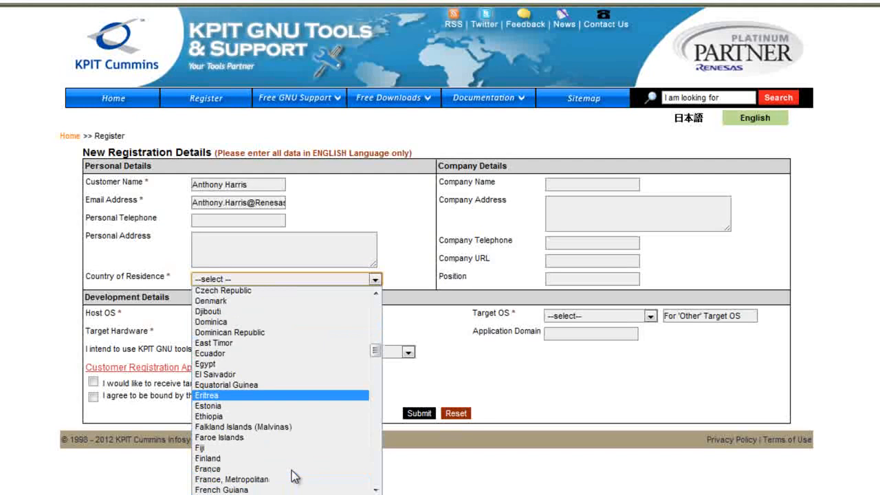
{"action": "scroll", "scroll_direction": "down", "scroll_amount": 3}
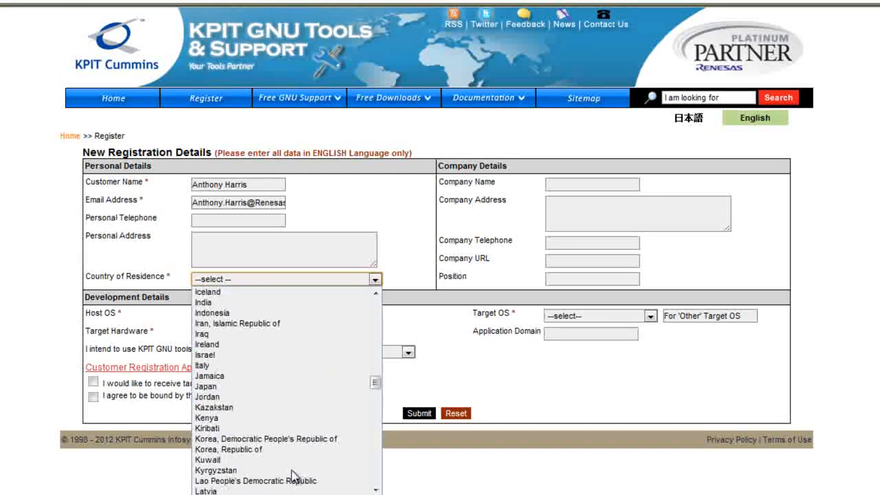
{"action": "scroll", "scroll_direction": "down", "scroll_amount": 3}
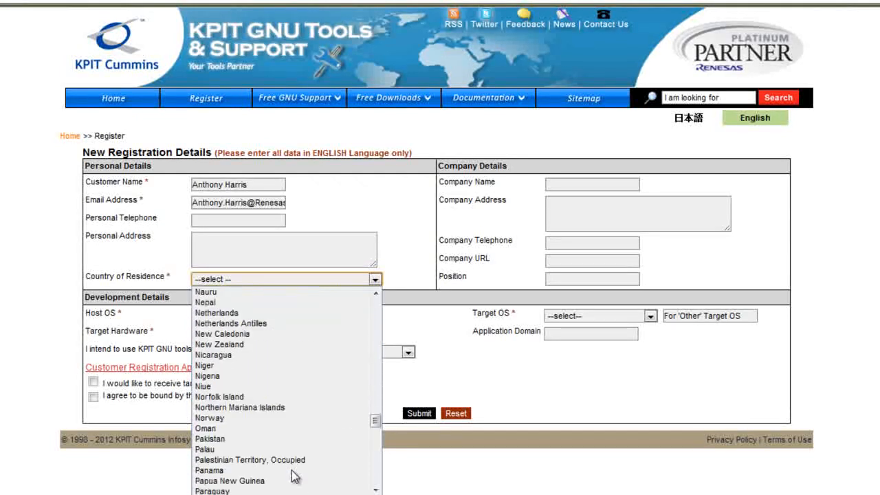
{"action": "scroll", "scroll_direction": "down", "scroll_amount": 3}
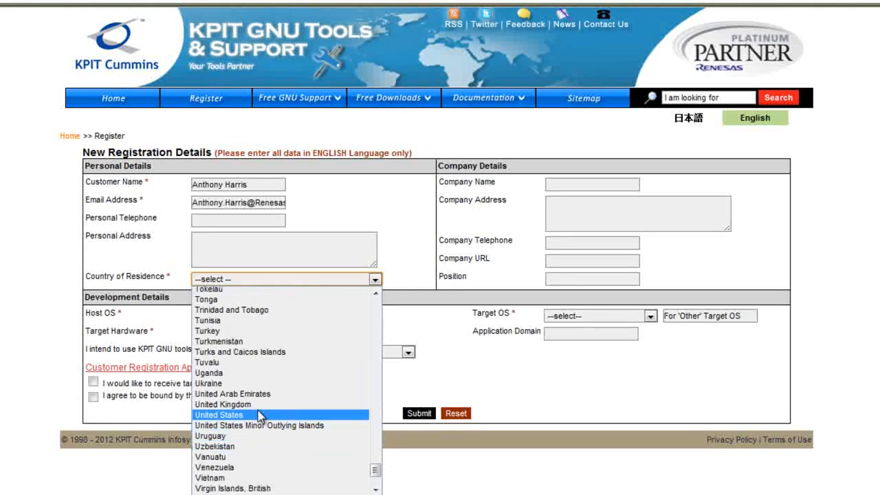
{"action": "left_click", "coordinate": [219, 416]}
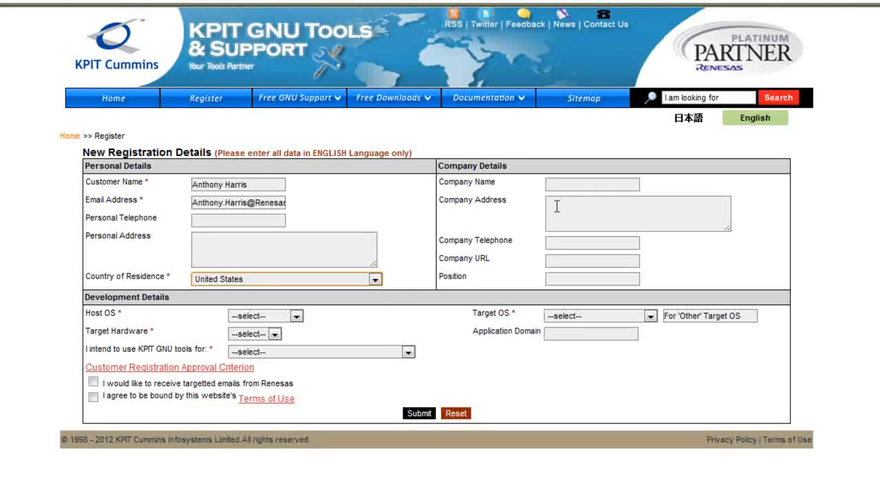
Enter Renesas as company and set host and target OS to Windows 7
{"action": "type", "text": "Re"}
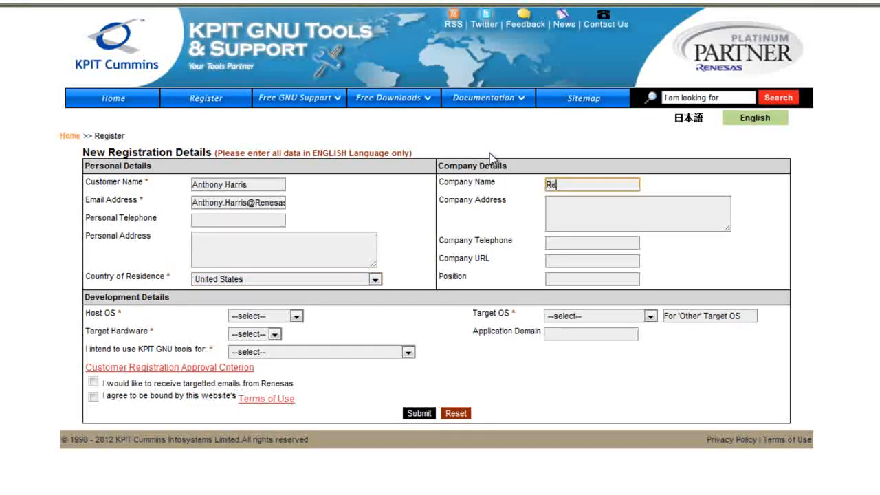
{"action": "type", "text": "nesas"}
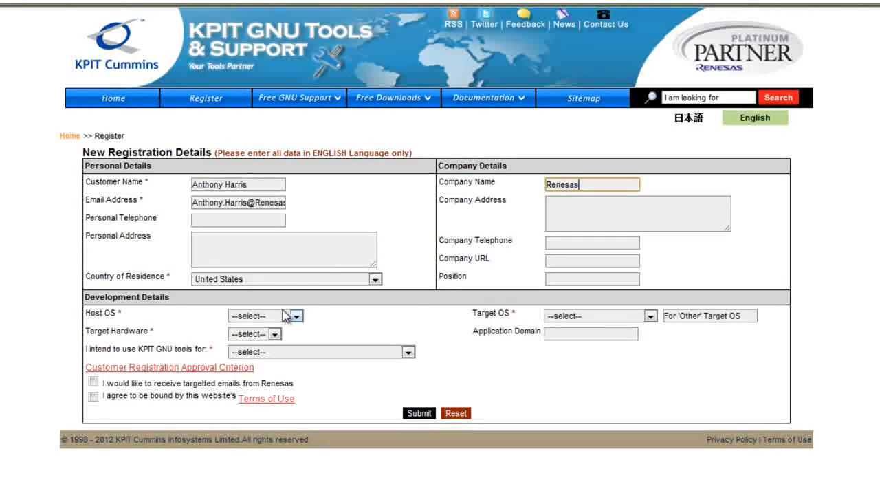
{"action": "left_click", "coordinate": [296, 315]}
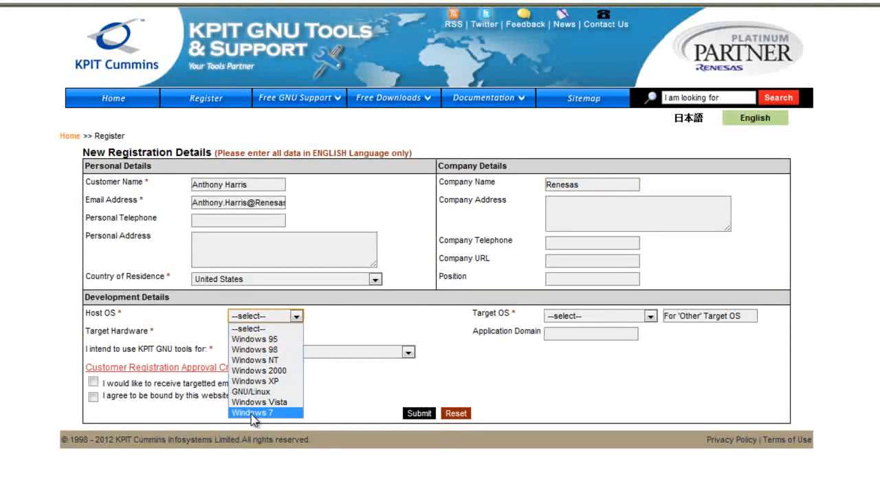
{"action": "left_click", "coordinate": [252, 412]}
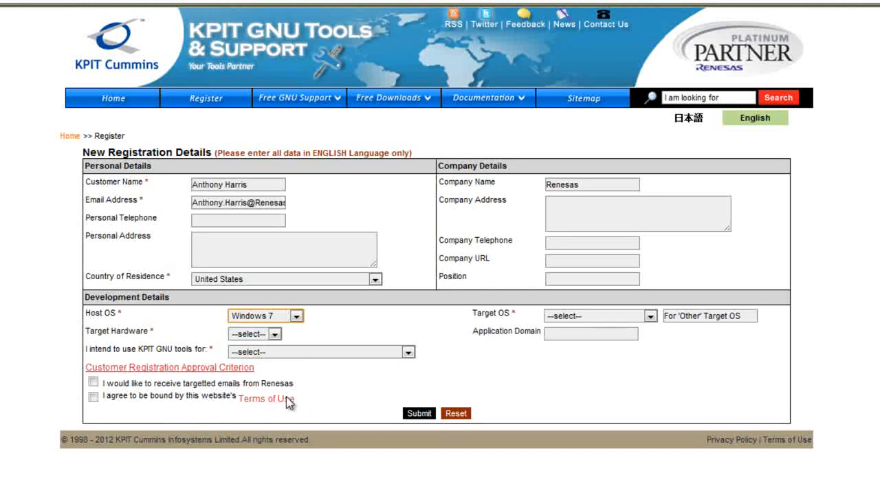
{"action": "left_click", "coordinate": [646, 315]}
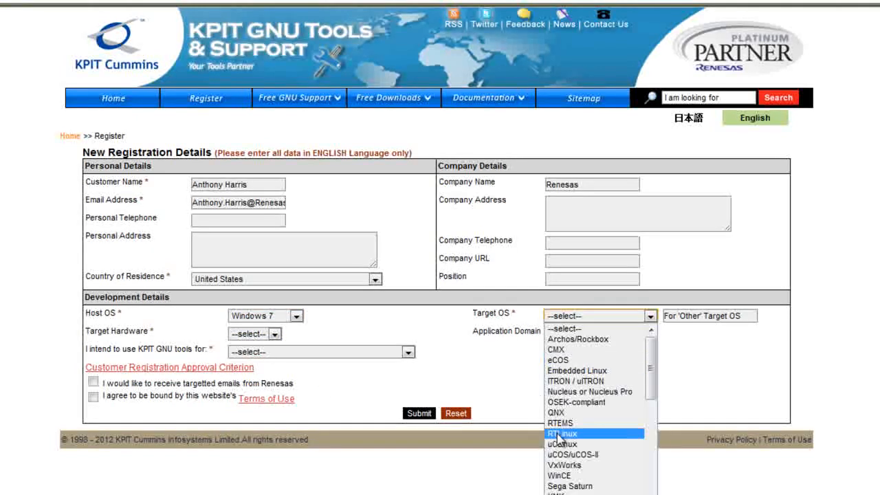
{"action": "scroll", "scroll_direction": "down", "scroll_amount": 3}
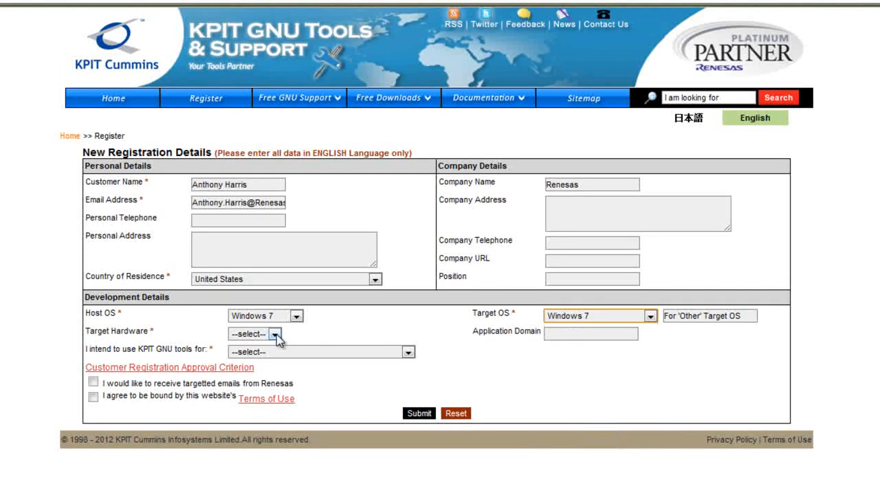
Set target hardware RX, intended use Commercial Product Development, and accept the Terms of Use
{"action": "left_click", "coordinate": [275, 334]}
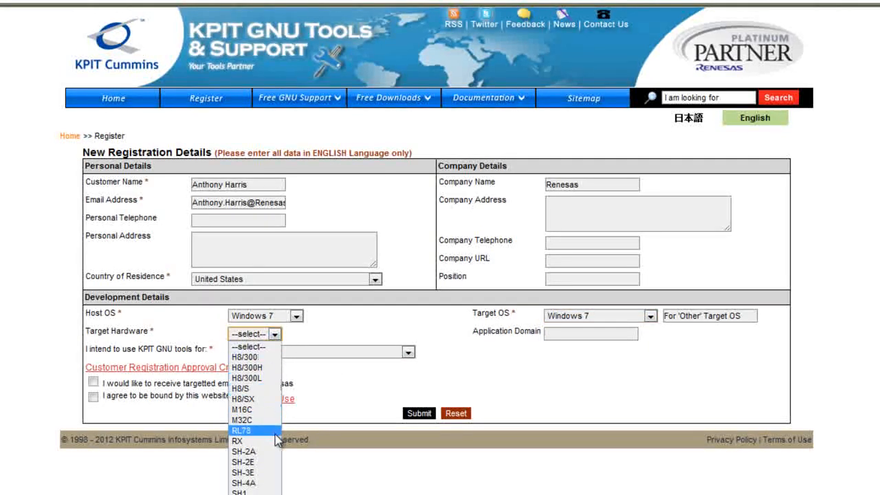
{"action": "mouse_move", "coordinate": [237, 440]}
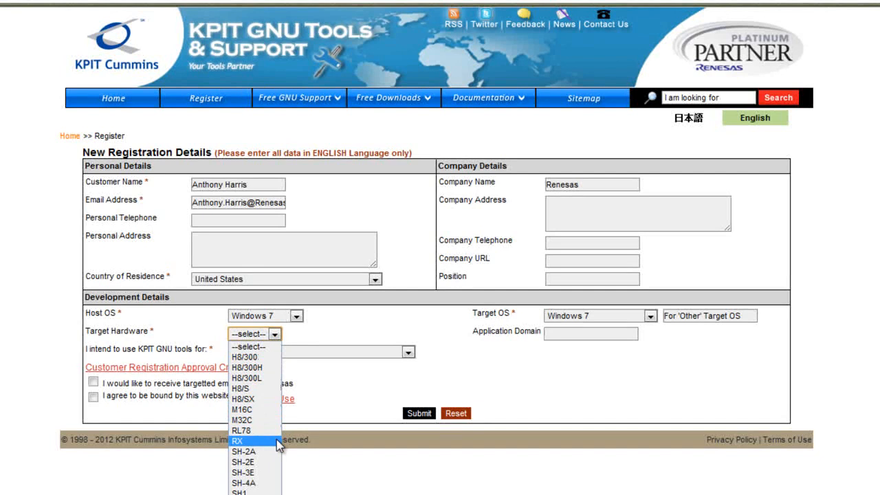
{"action": "left_click", "coordinate": [238, 440]}
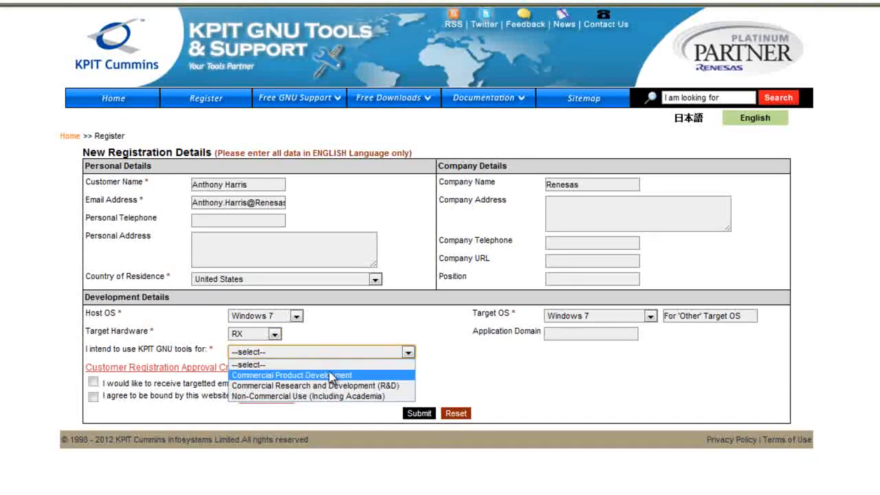
{"action": "left_click", "coordinate": [292, 374]}
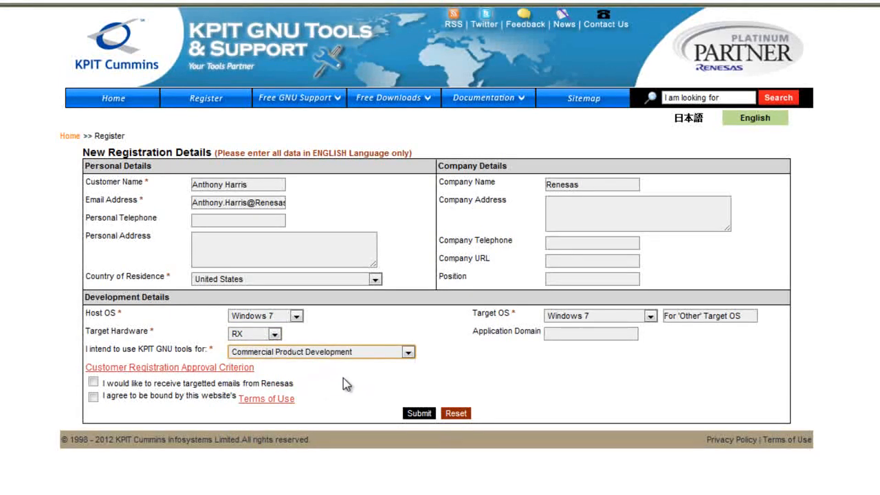
{"action": "mouse_move", "coordinate": [355, 377]}
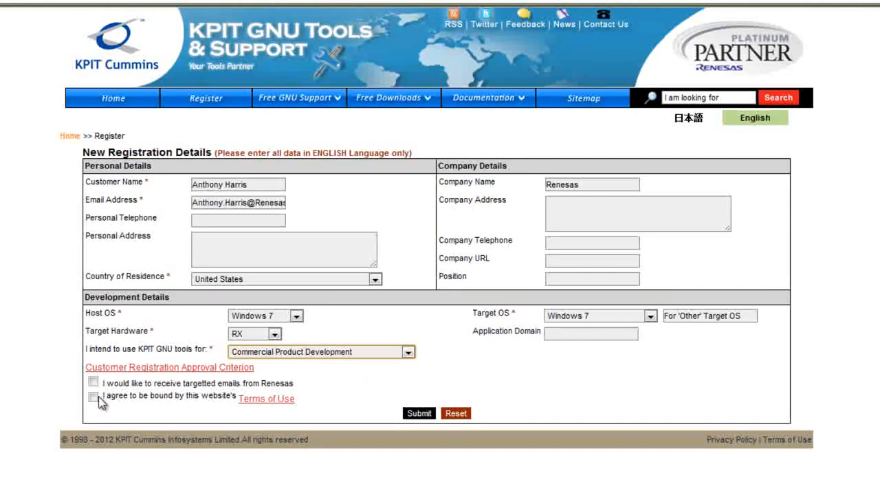
{"action": "left_click", "coordinate": [94, 398]}
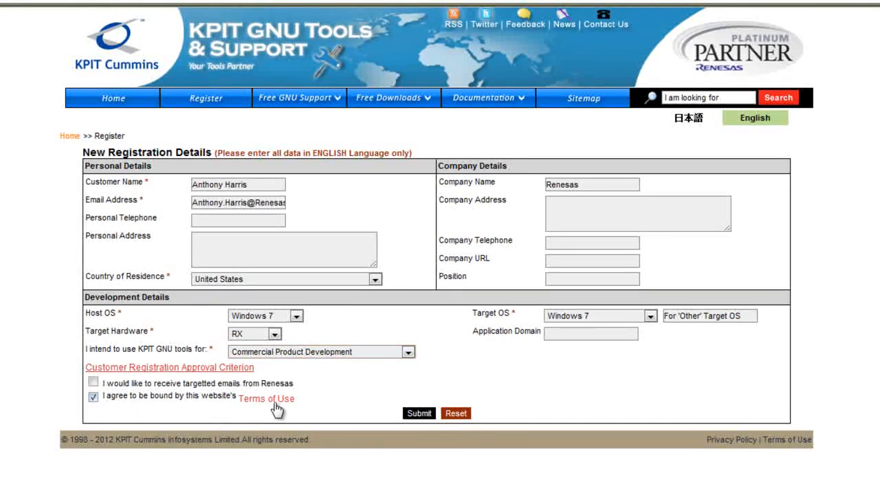
{"action": "mouse_move", "coordinate": [418, 423]}
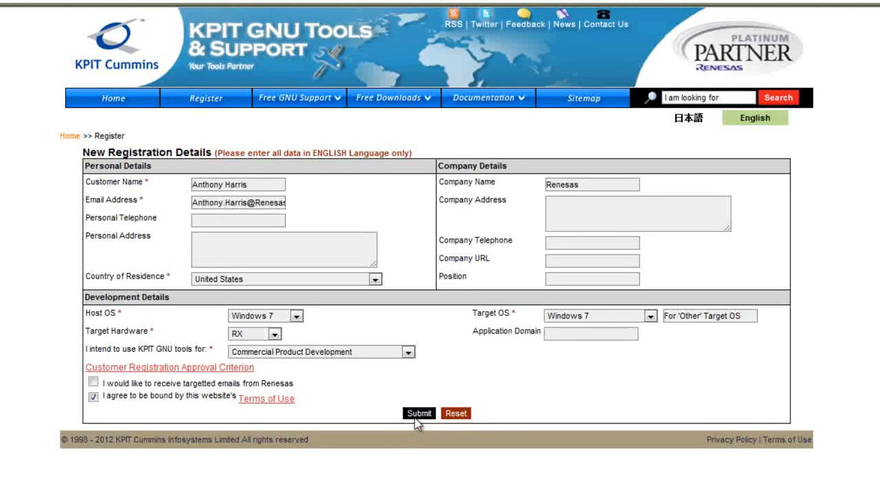
{"action": "mouse_move", "coordinate": [411, 432]}
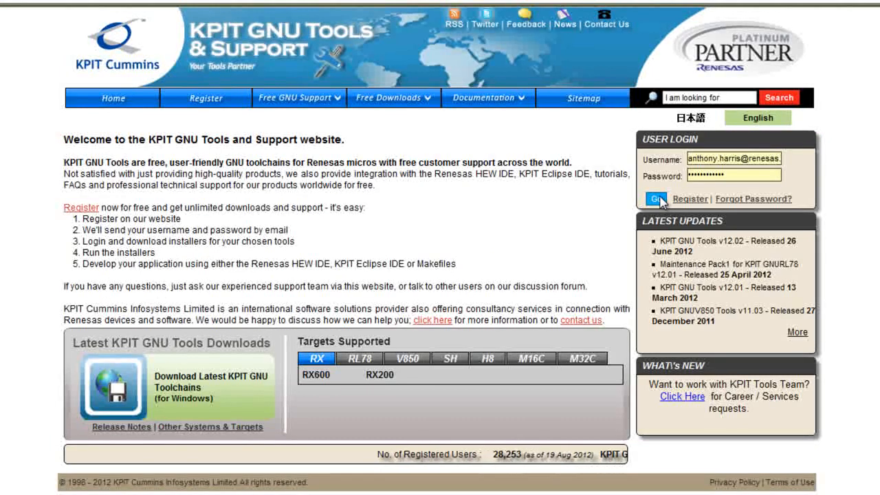
Submit the registration and log in to the site with the new account
{"action": "left_click", "coordinate": [656, 198]}
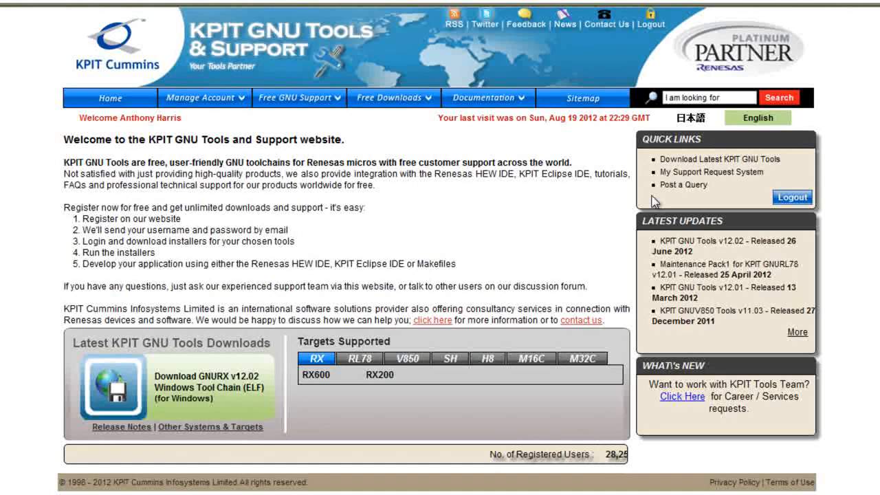
{"action": "mouse_move", "coordinate": [531, 200]}
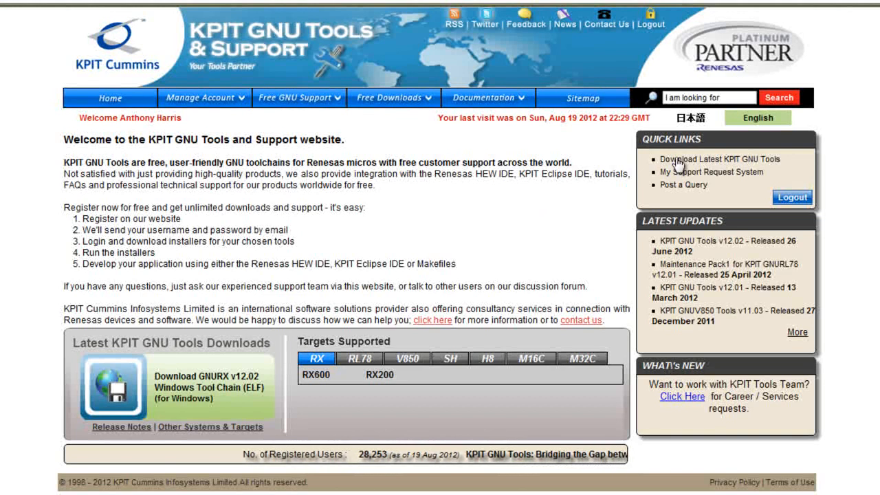
From the latest KPIT GNU Tools downloads, start the GNURX v12.02 Windows Tool Chain (ELF) download
{"action": "left_click", "coordinate": [704, 160]}
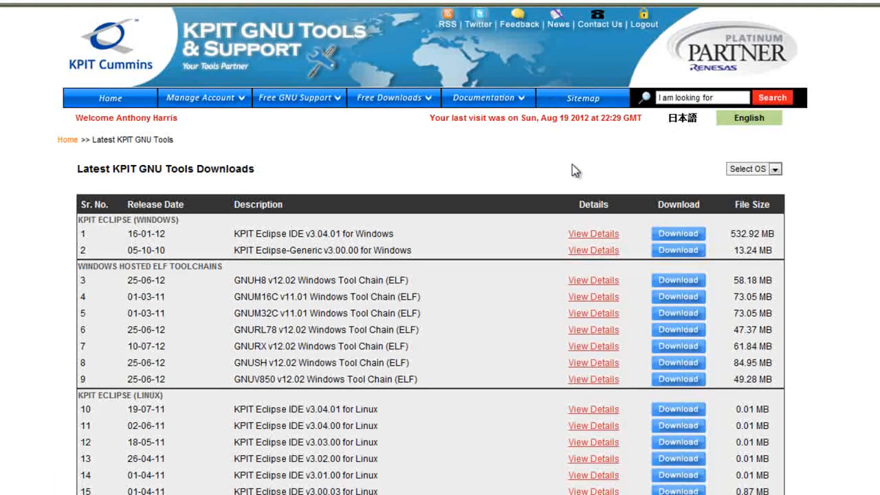
{"action": "scroll", "scroll_direction": "down", "scroll_amount": 3}
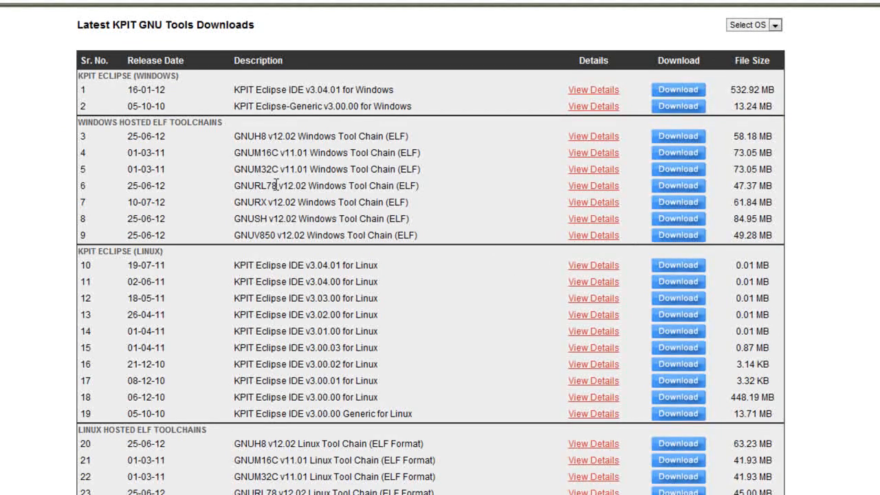
{"action": "double_click", "coordinate": [256, 185]}
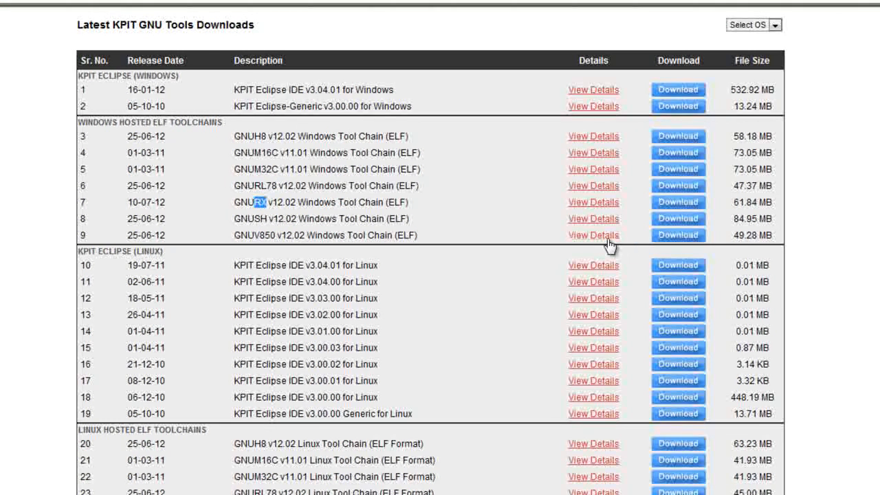
{"action": "mouse_move", "coordinate": [678, 202]}
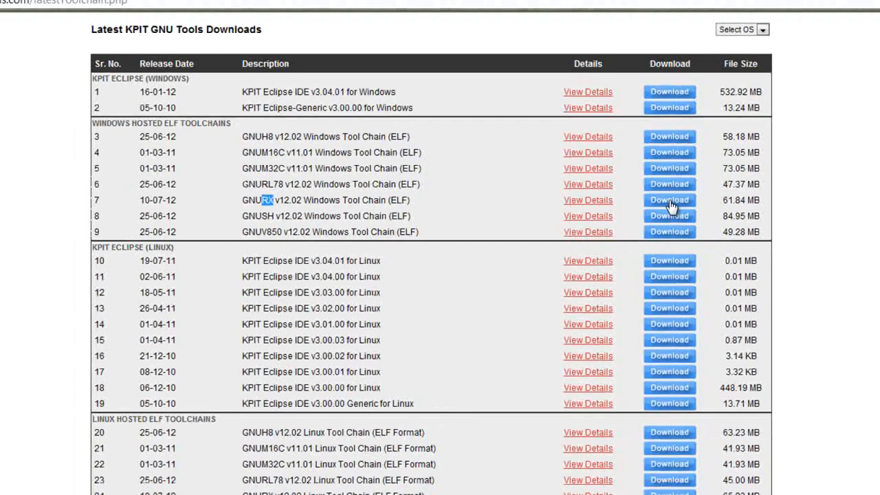
{"action": "left_click", "coordinate": [668, 201]}
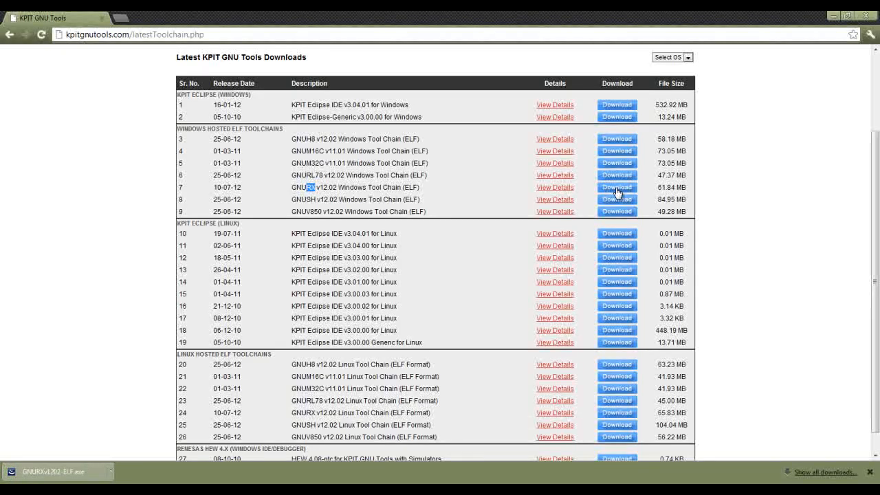
{"action": "mouse_move", "coordinate": [385, 187]}
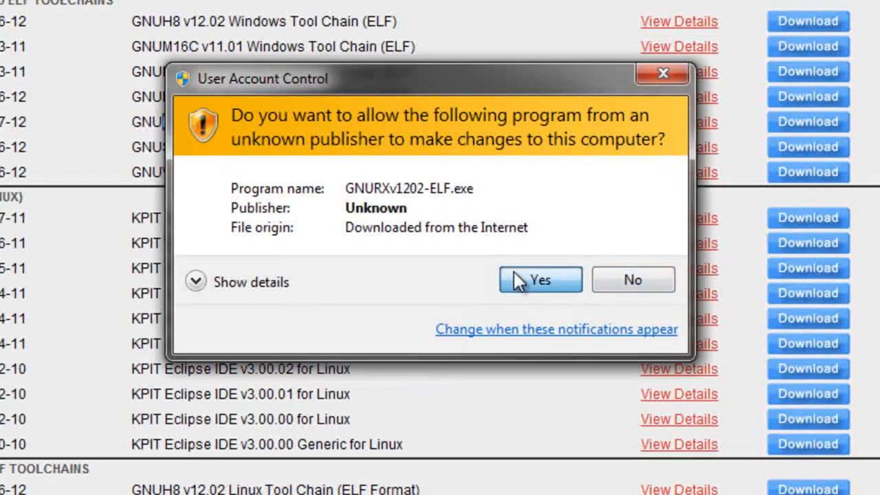
Allow the installer, install GNURX v12.02-ELF with default features through Summary and Release Notes, and finish
{"action": "left_click", "coordinate": [541, 279]}
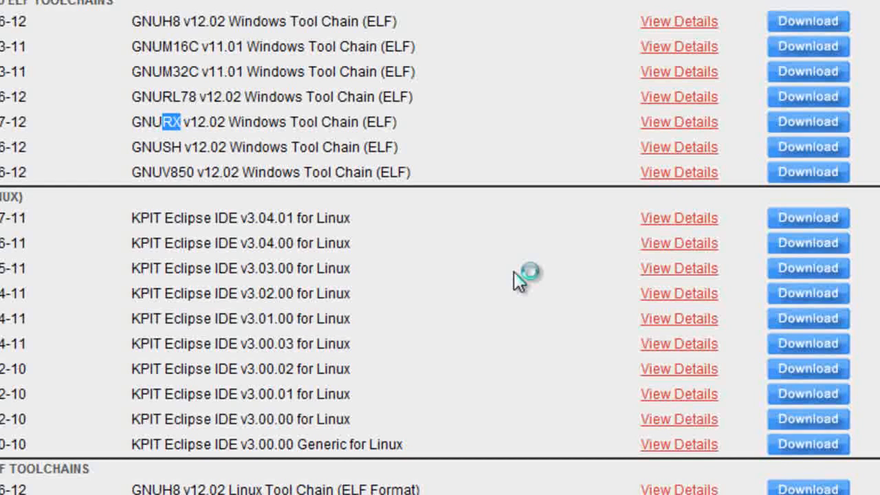
{"action": "left_click", "coordinate": [809, 121]}
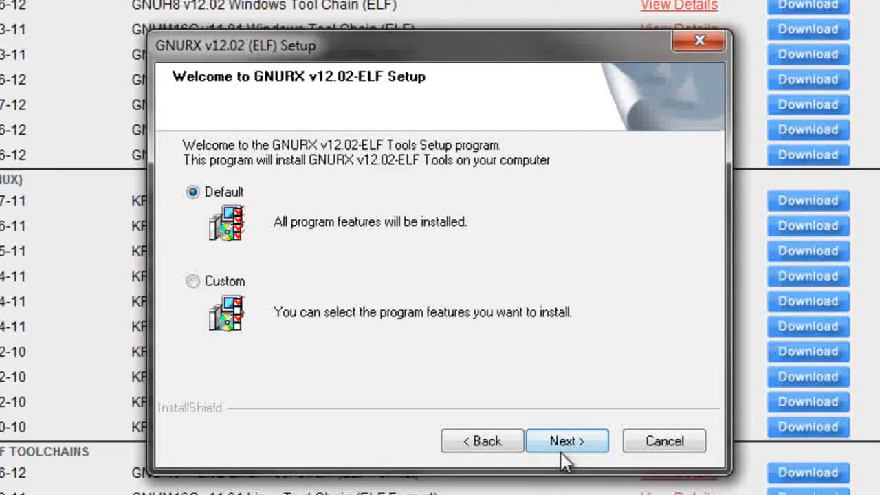
{"action": "left_click", "coordinate": [567, 440]}
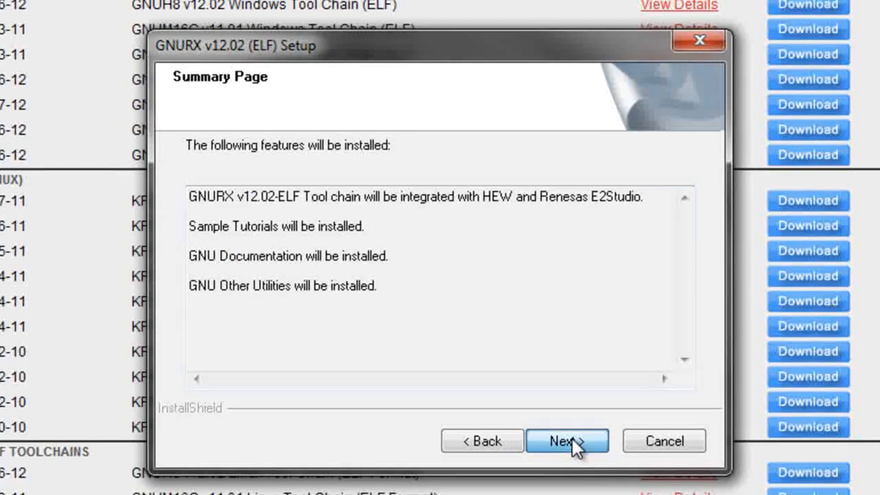
{"action": "left_click", "coordinate": [567, 440]}
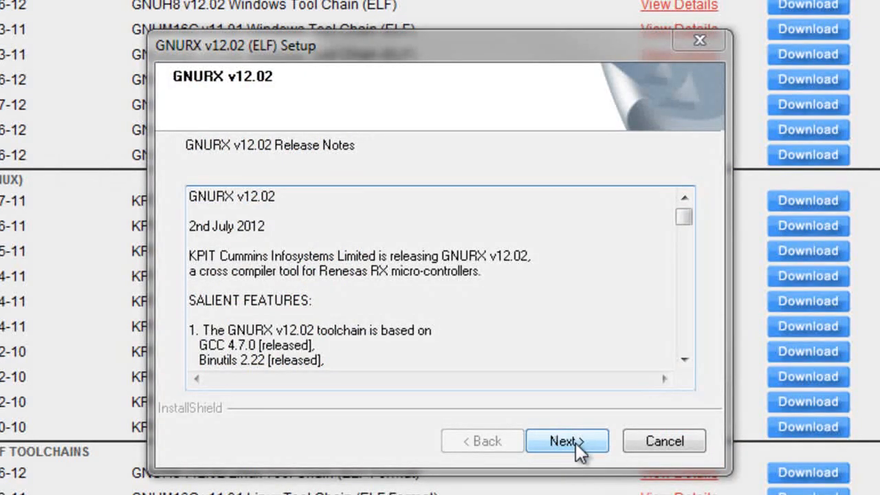
{"action": "left_click", "coordinate": [567, 440]}
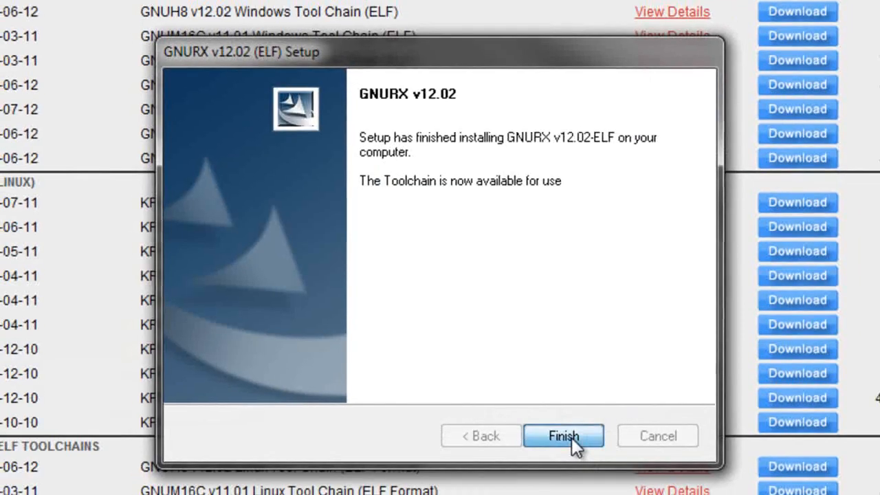
{"action": "left_click", "coordinate": [564, 436]}
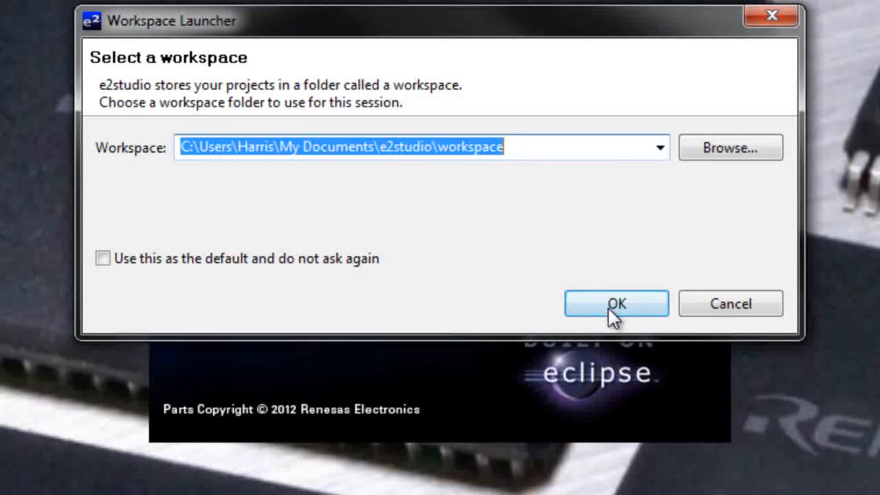
Accept the suggested workspace folder in the Workspace Launcher
{"action": "left_click", "coordinate": [616, 304]}
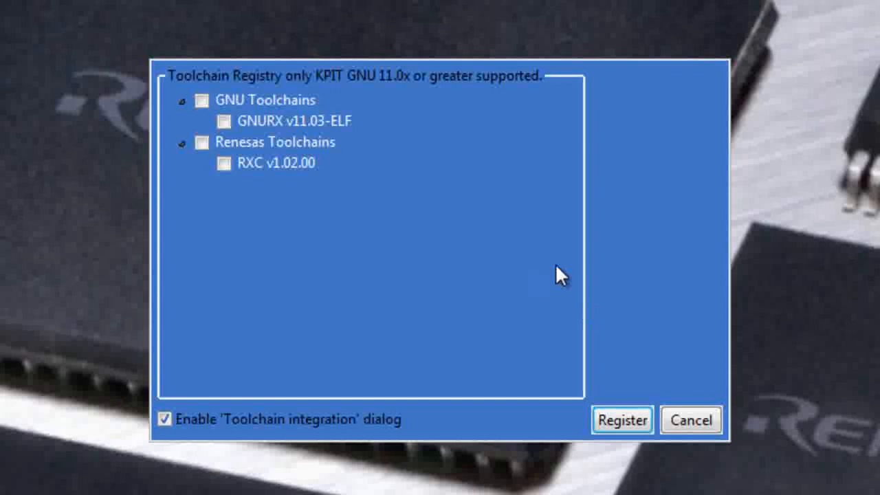
{"action": "mouse_move", "coordinate": [539, 245]}
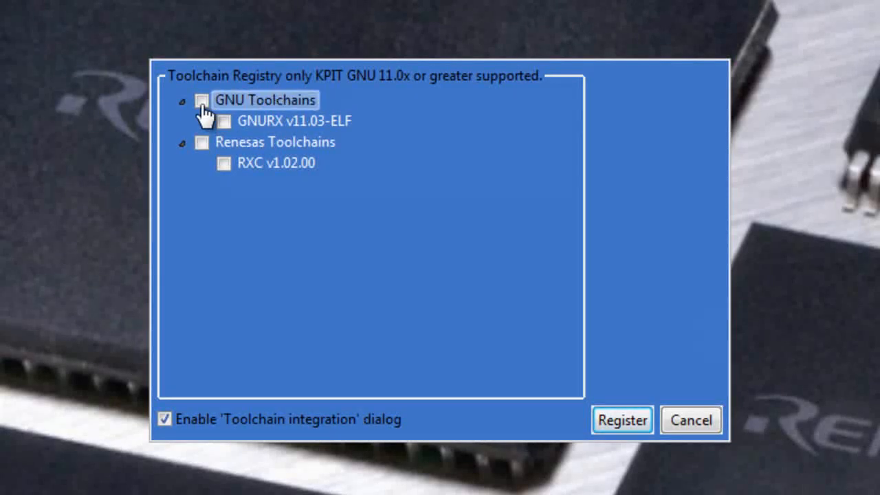
Register all GNU toolchains including GNURX v11.03-ELF and acknowledge the successful integration
{"action": "left_click", "coordinate": [203, 99]}
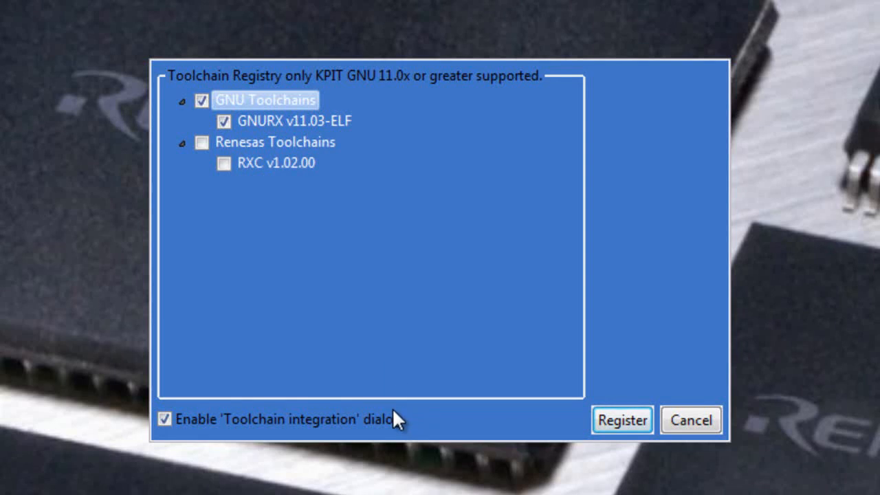
{"action": "mouse_move", "coordinate": [351, 209]}
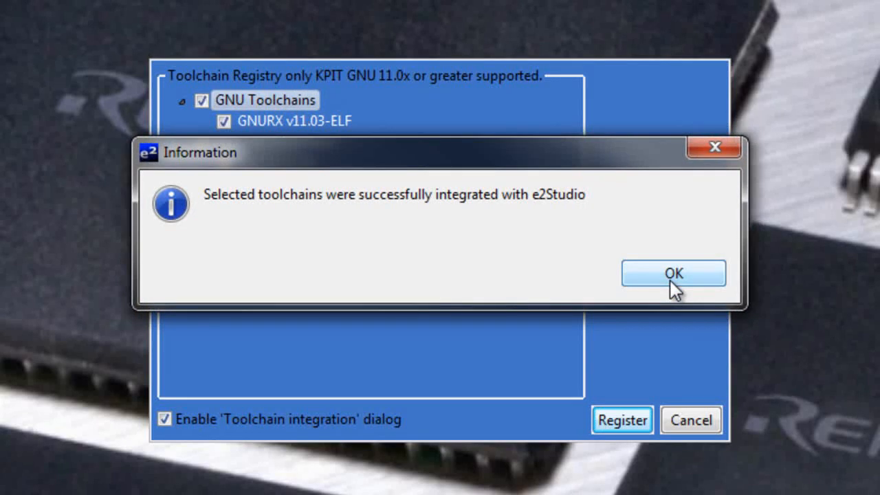
{"action": "left_click", "coordinate": [674, 272]}
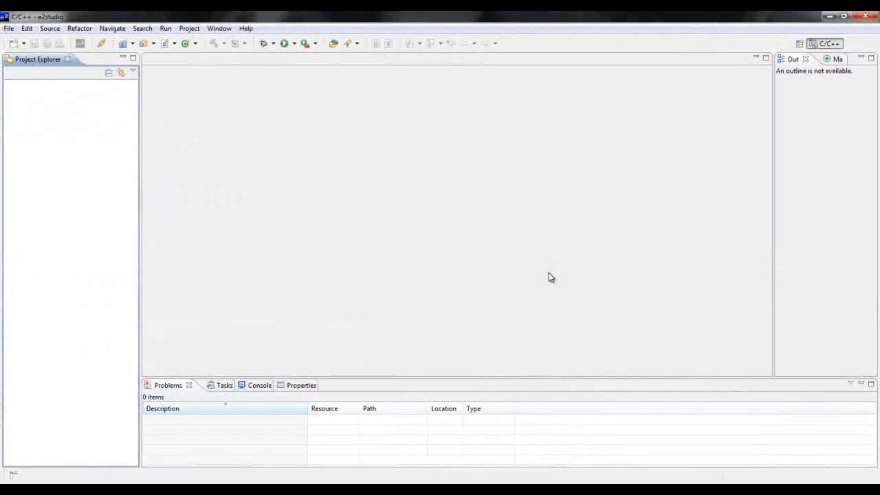